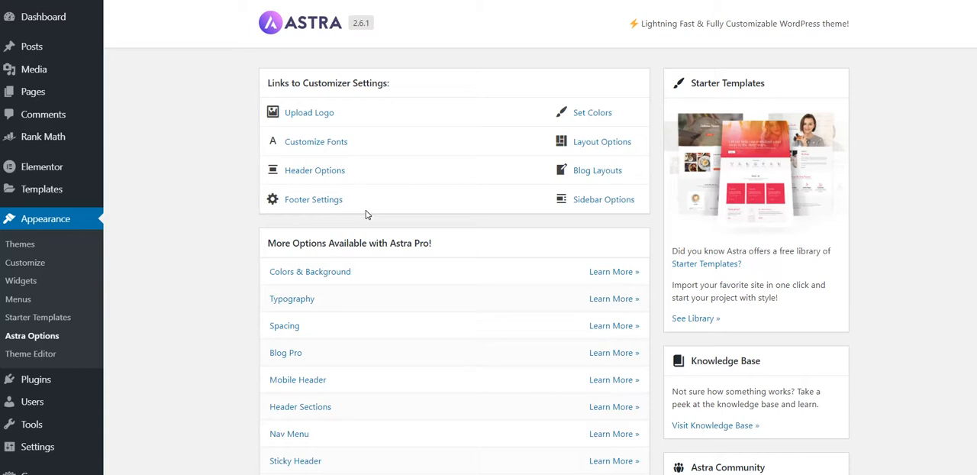
mouse_move(256, 267)
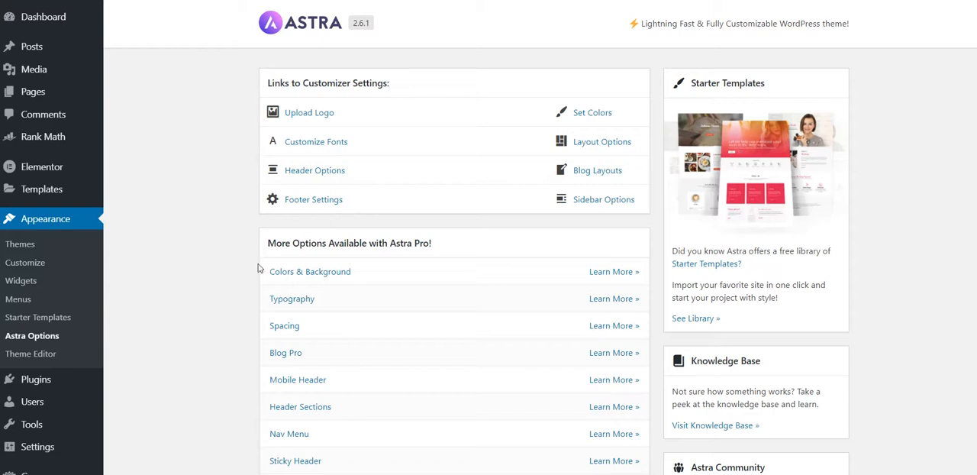
mouse_move(595, 198)
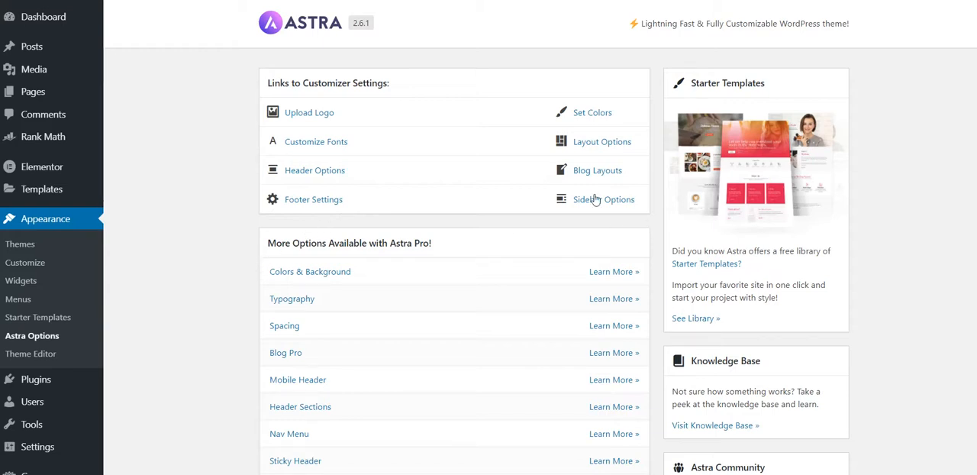
mouse_move(318, 224)
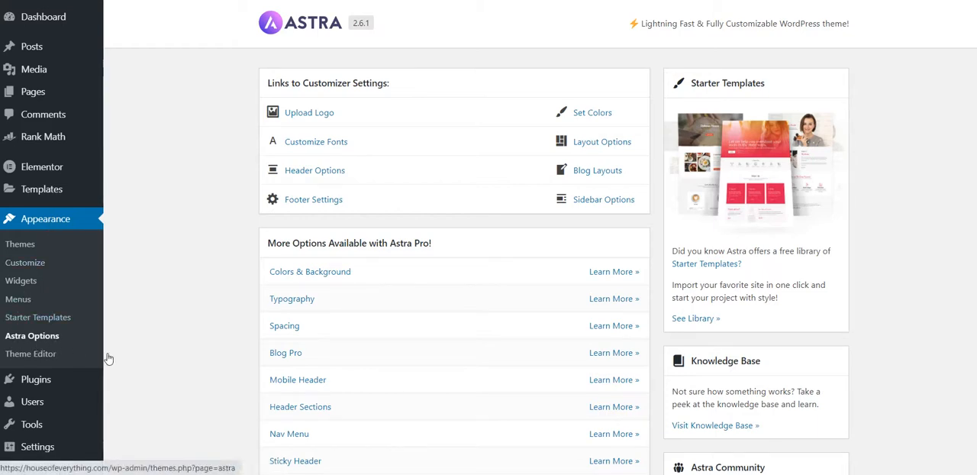
mouse_move(653, 207)
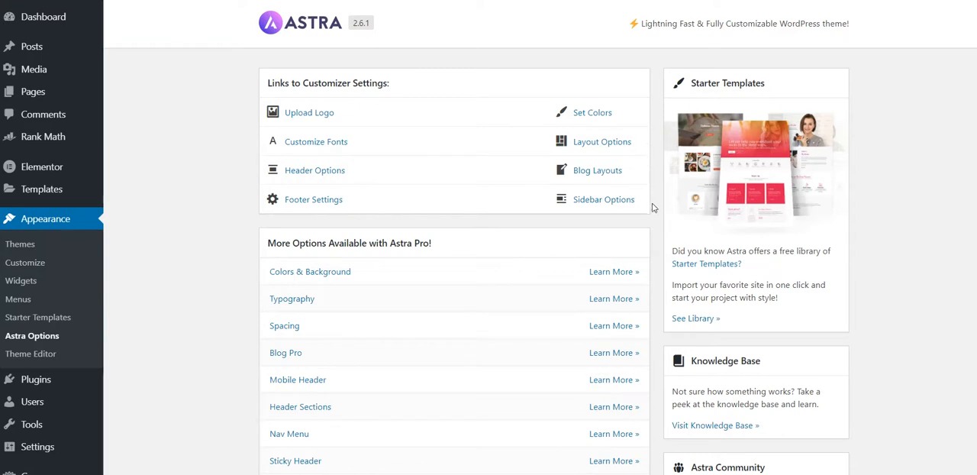
mouse_move(846, 59)
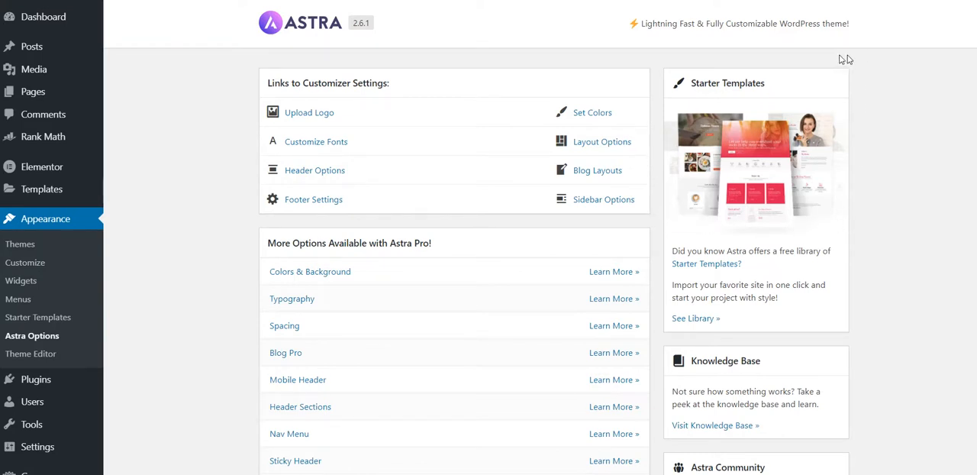
mouse_move(659, 206)
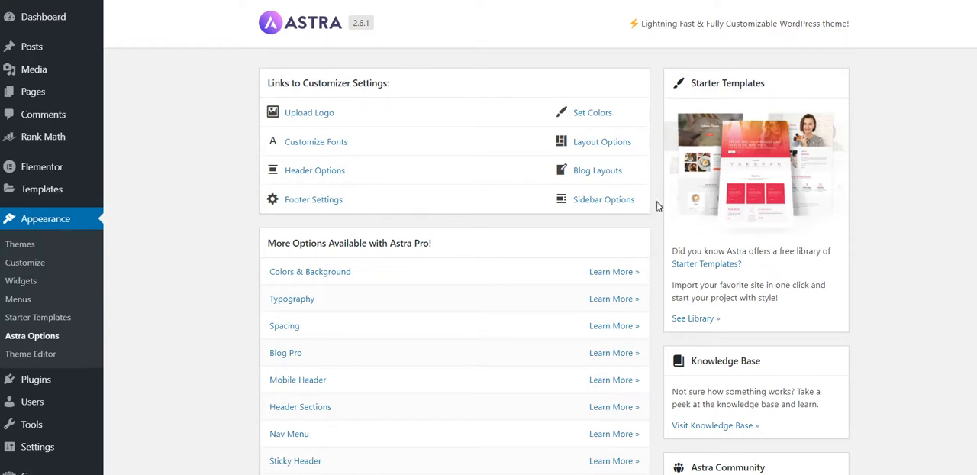
mouse_move(744, 135)
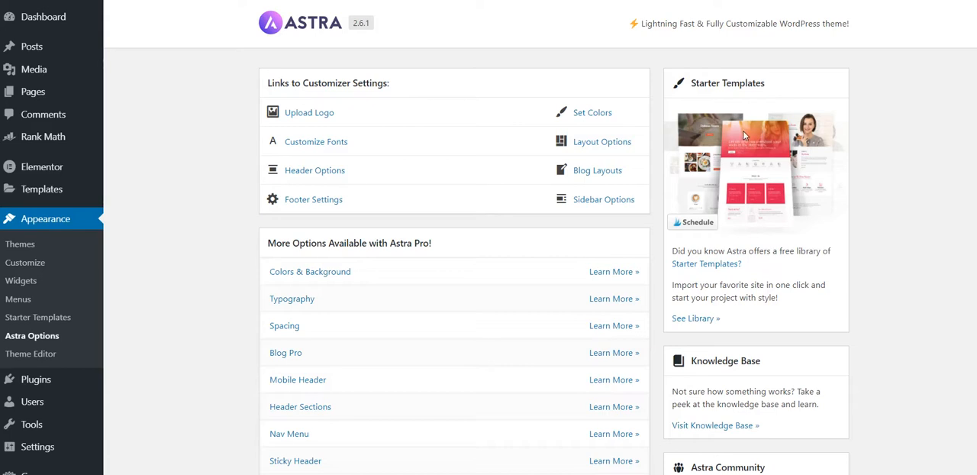
mouse_move(229, 206)
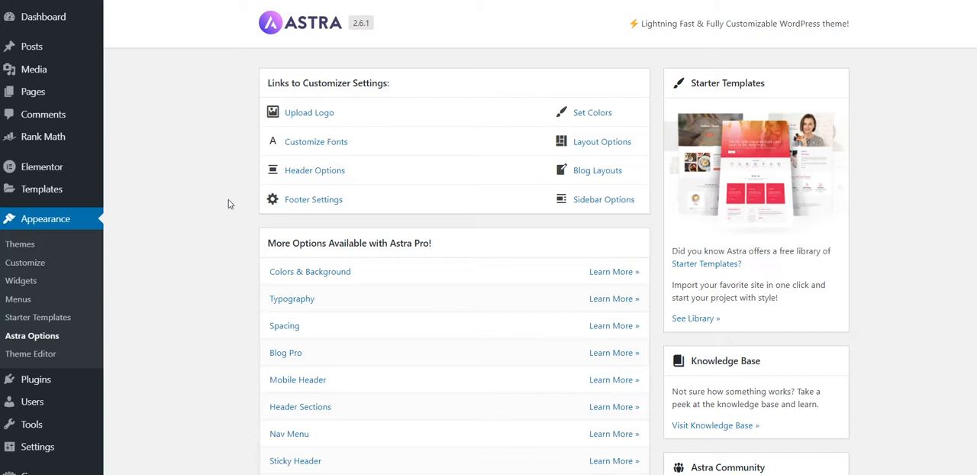
mouse_move(203, 209)
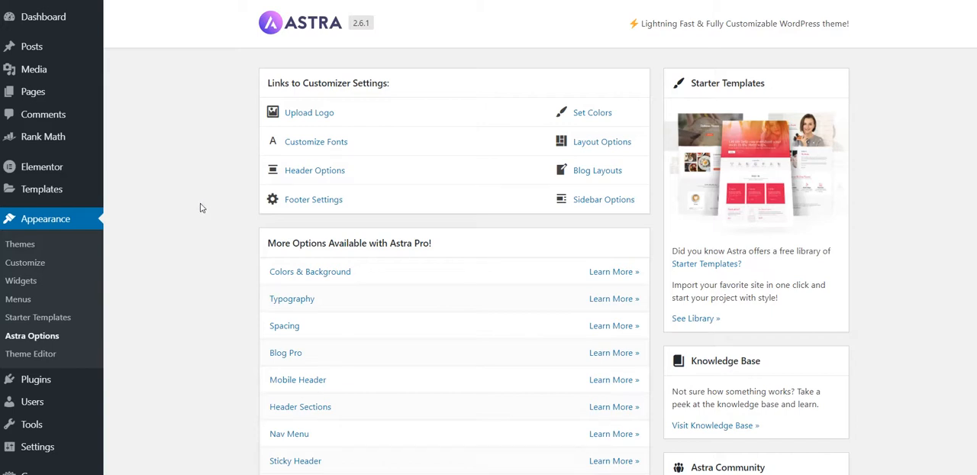
mouse_move(33, 335)
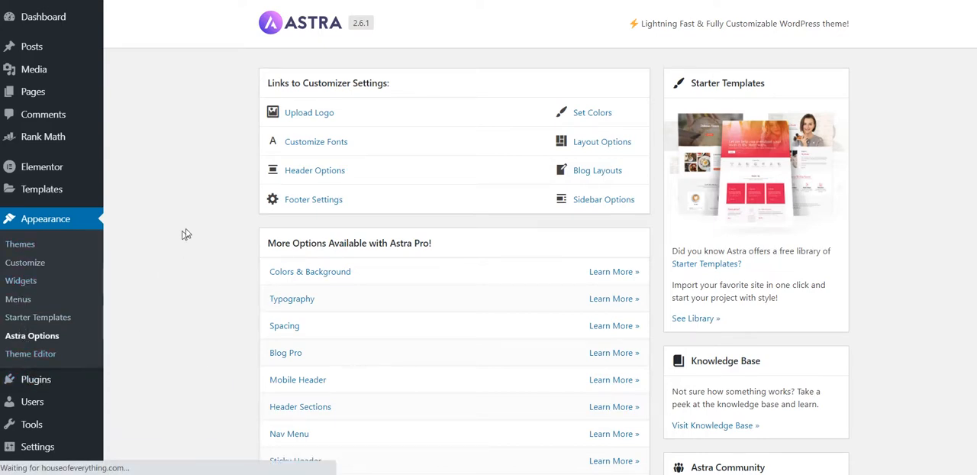
Activate the Astra Pro add-on from the Installed Plugins list
click(36, 378)
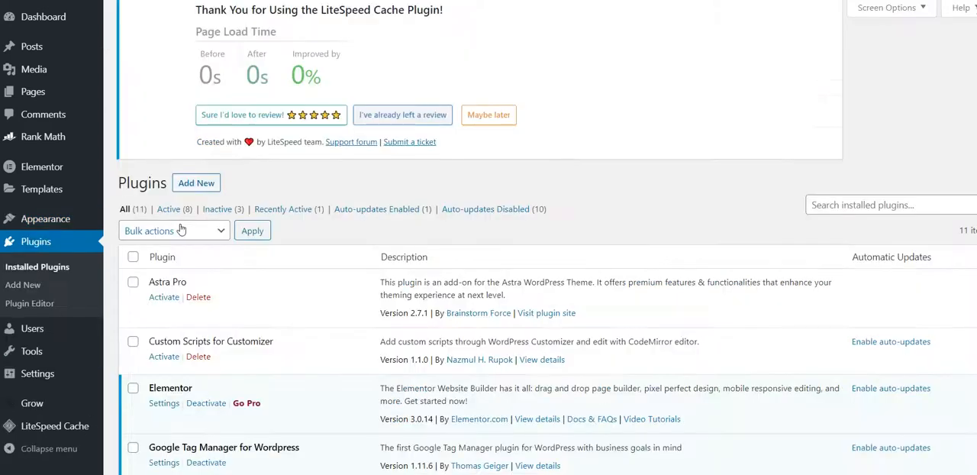
scroll(up, 3)
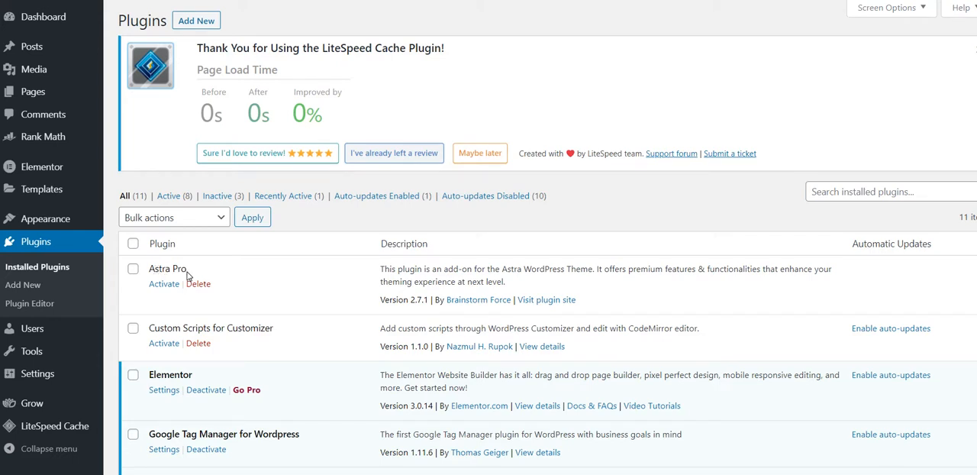
mouse_move(709, 235)
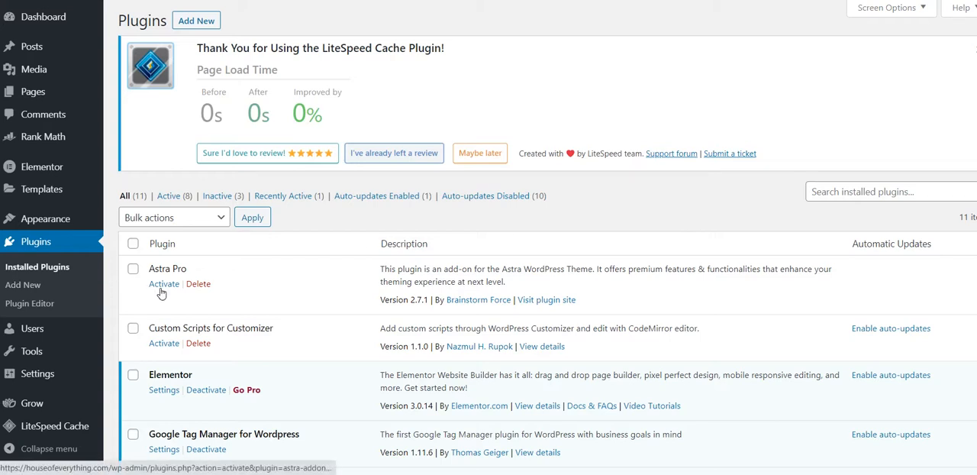
click(164, 283)
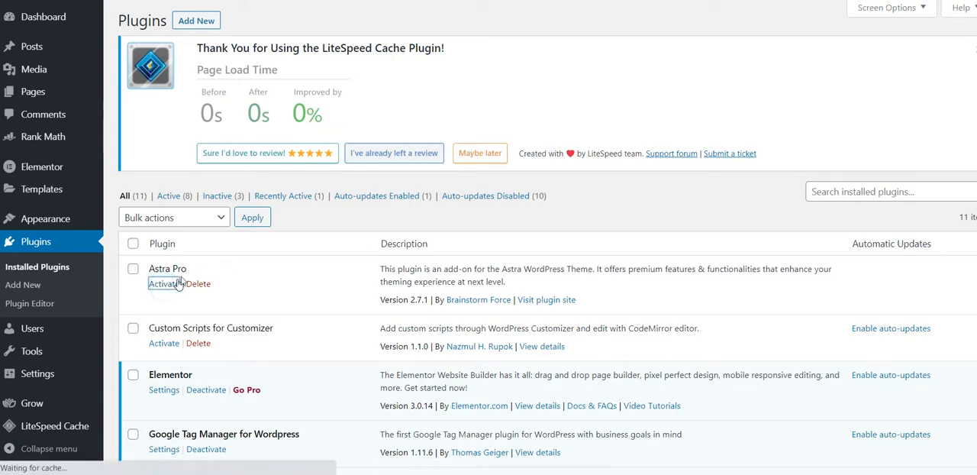
mouse_move(275, 260)
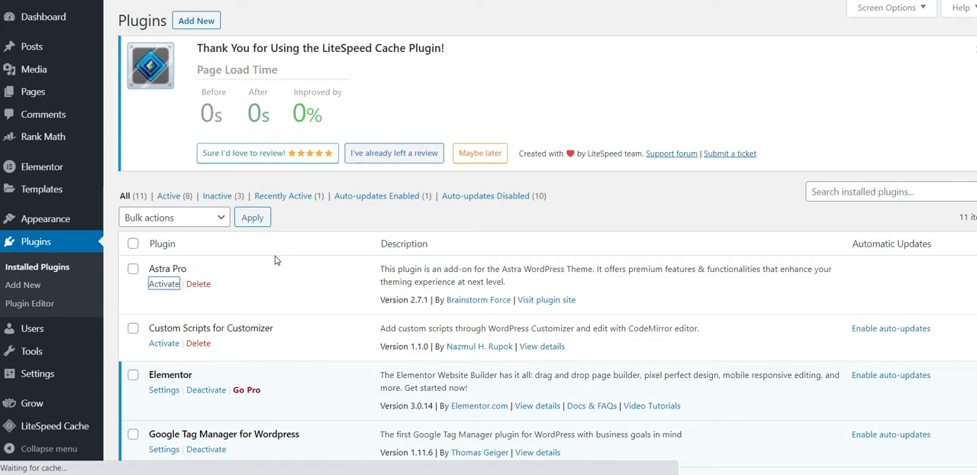
click(164, 284)
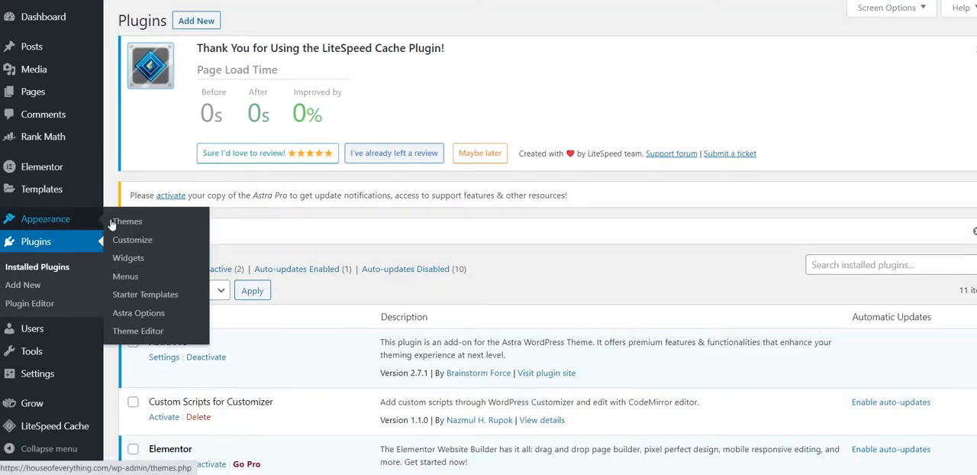
mouse_move(131, 239)
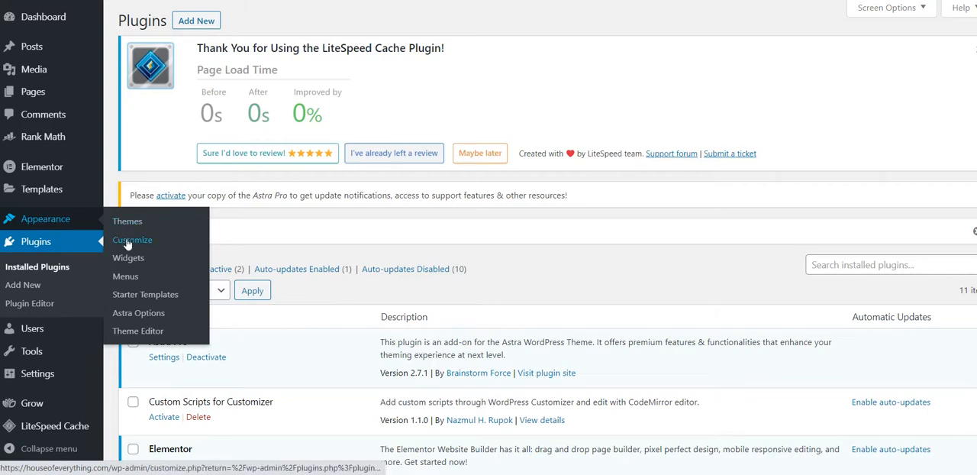
mouse_move(138, 312)
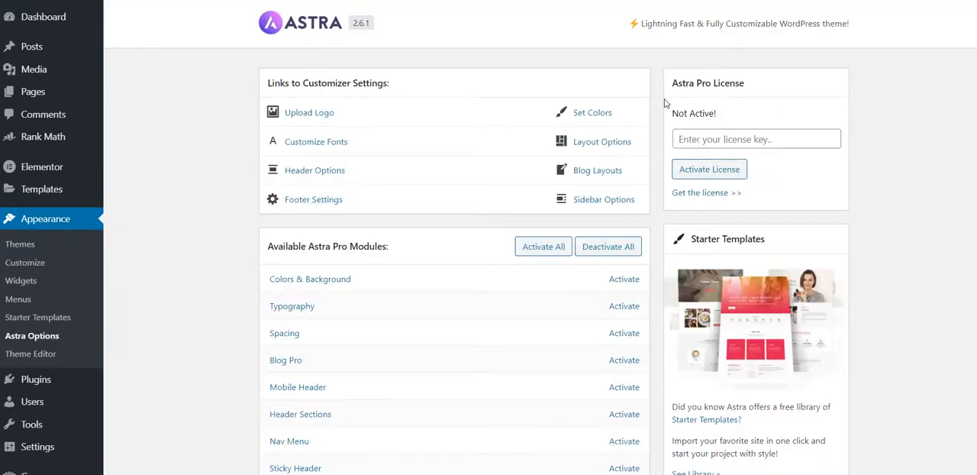
mouse_move(846, 199)
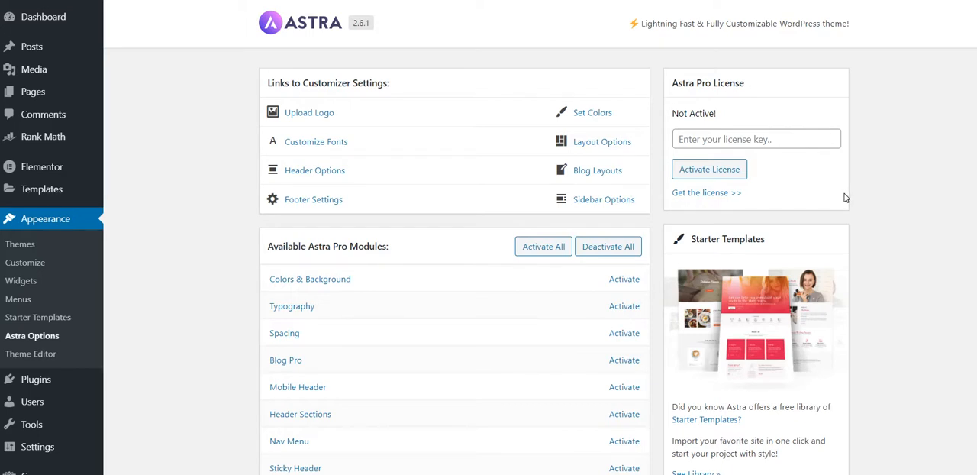
mouse_move(834, 192)
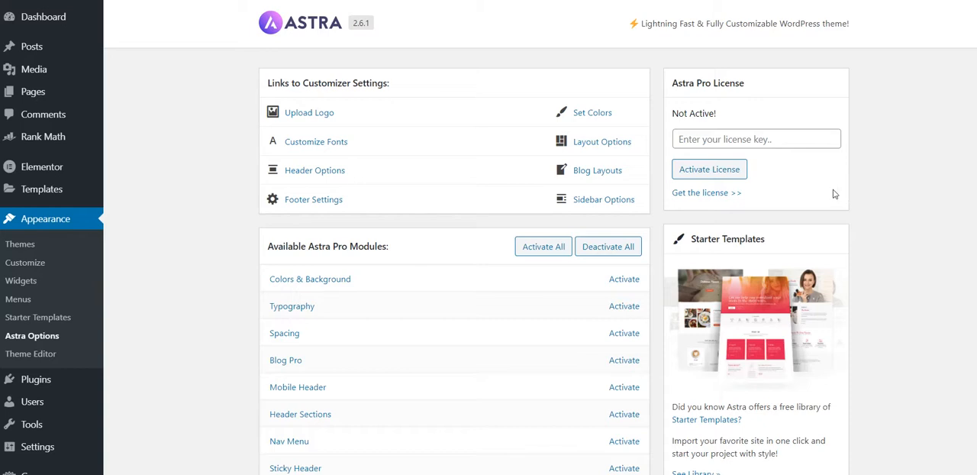
mouse_move(683, 104)
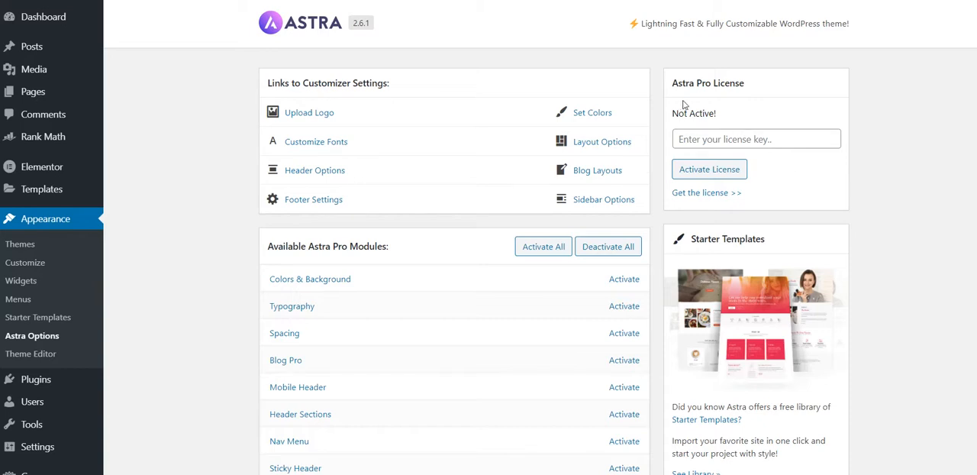